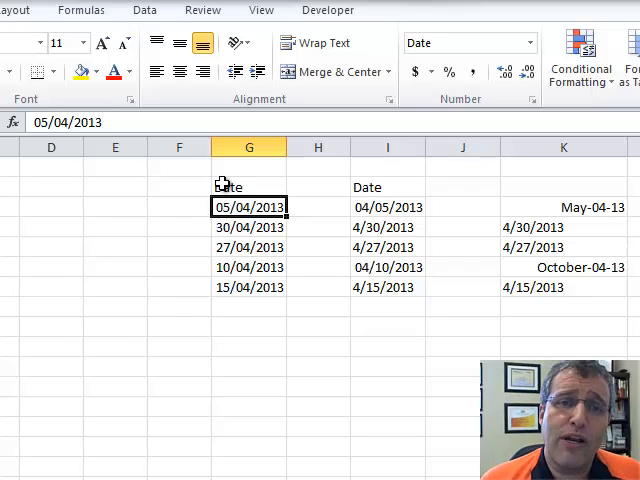
pyautogui.moveTo(300, 200)
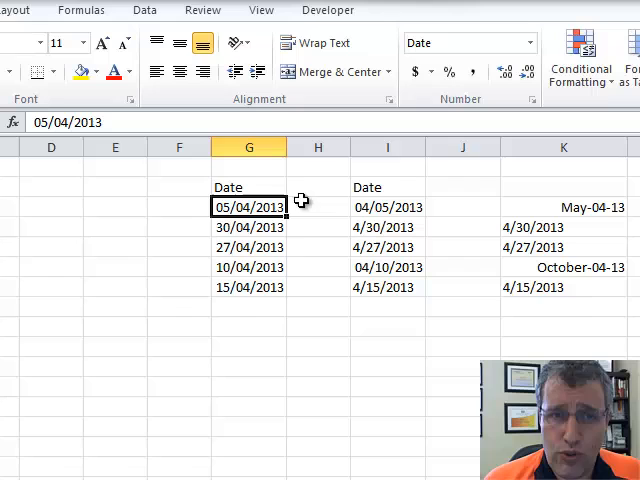
pyautogui.moveTo(268, 253)
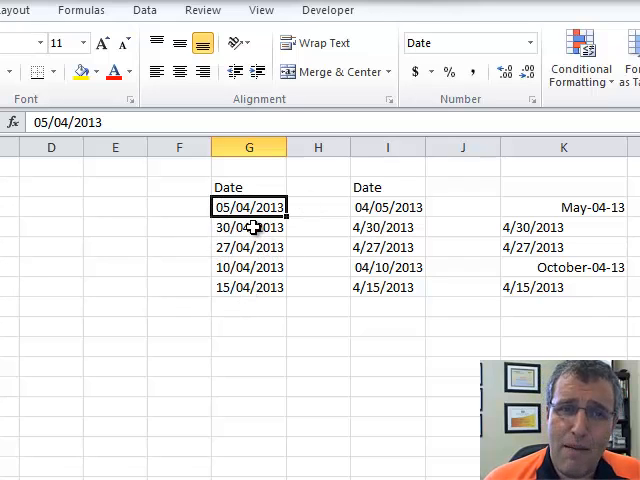
# Step: Inspect the dates in columns G and I, then select I3:I7 and show the Data ribbon
pyautogui.click(317, 227)
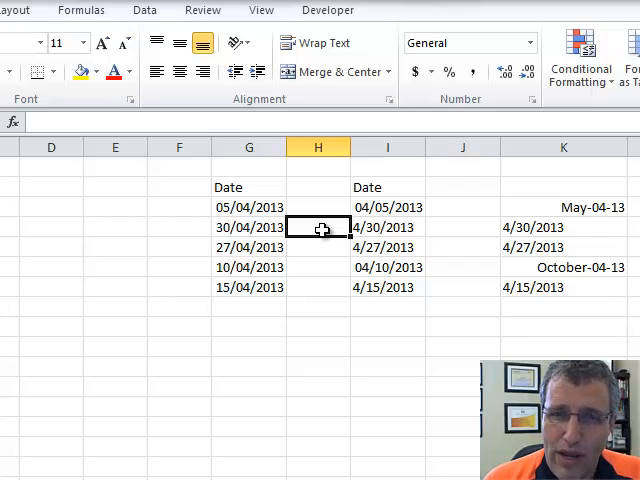
pyautogui.click(387, 227)
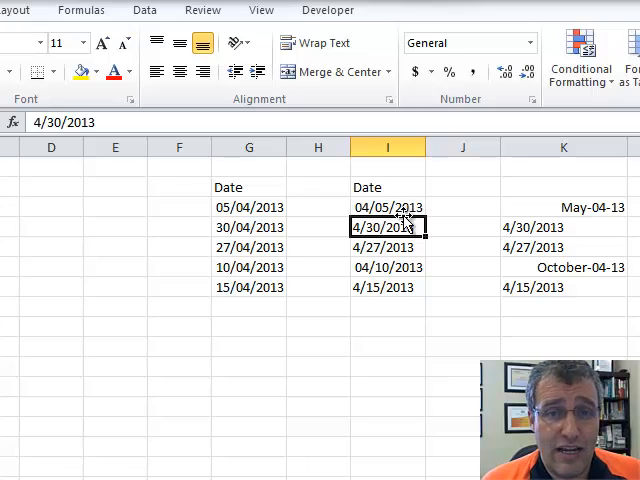
pyautogui.moveTo(388, 207); pyautogui.dragTo(388, 287)
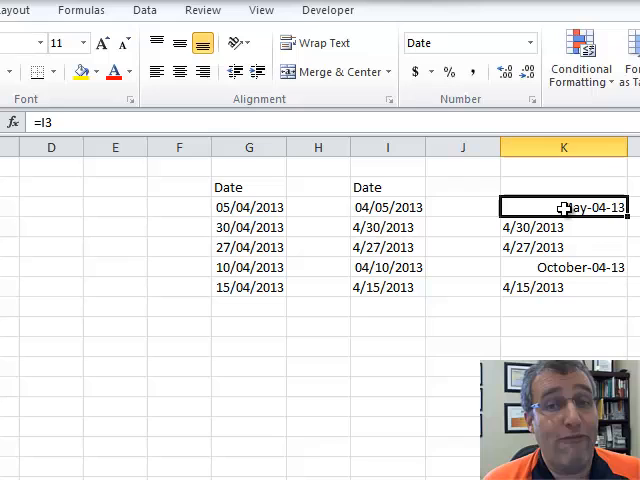
pyautogui.click(387, 267)
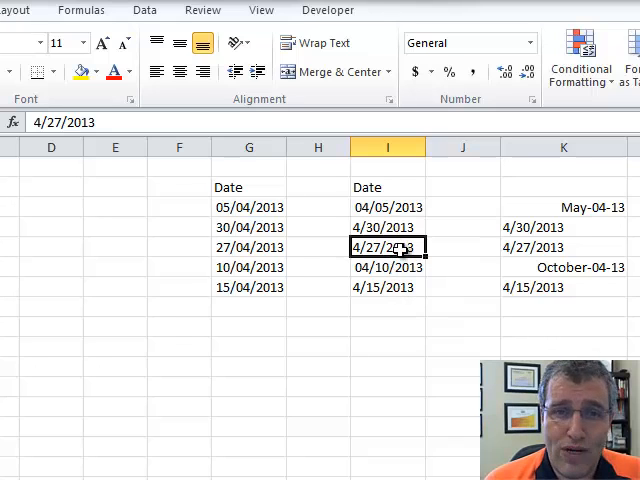
pyautogui.click(387, 287)
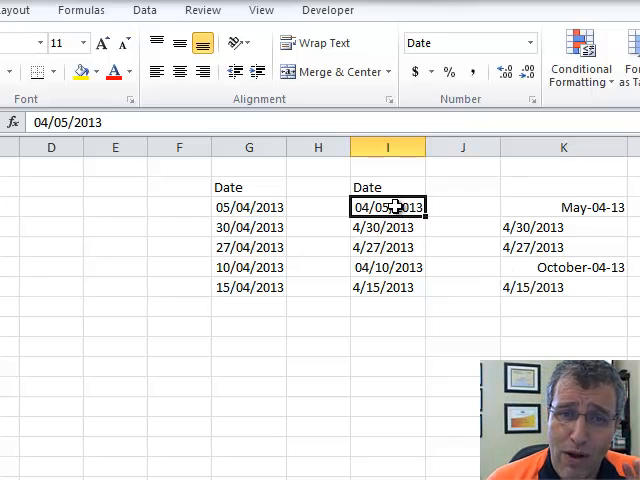
pyautogui.moveTo(388, 207); pyautogui.dragTo(388, 287)
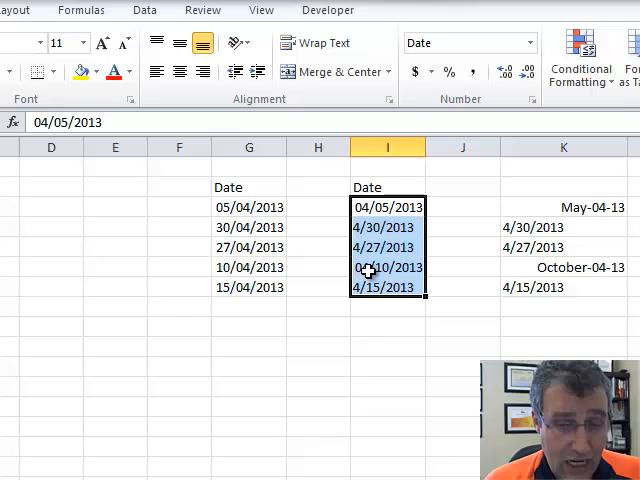
pyautogui.moveTo(375, 324)
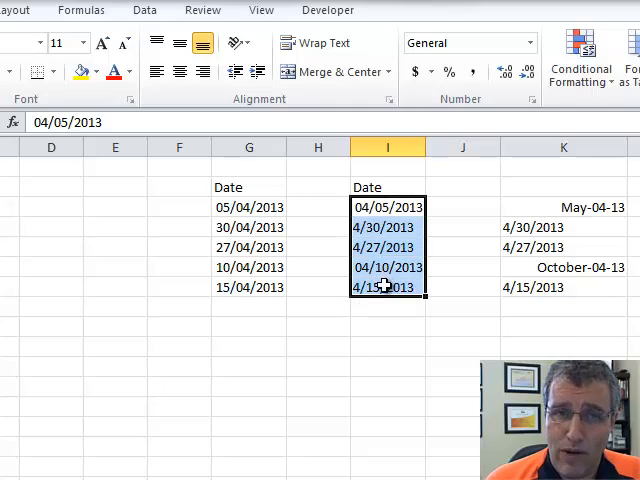
pyautogui.click(144, 10)
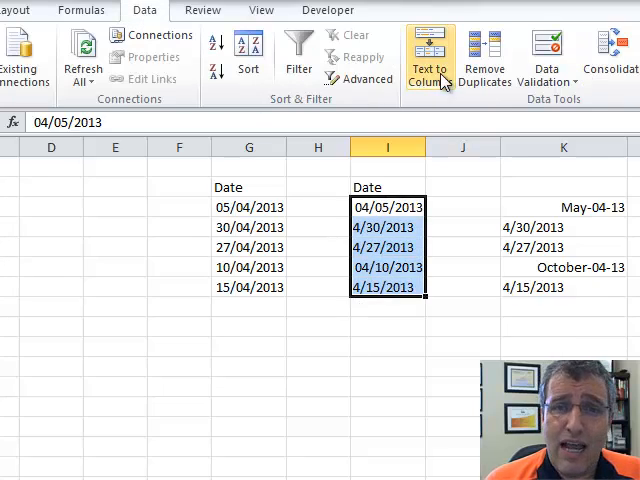
# Step: Run Text to Columns on I3:I7, setting the column data format to Date MDY
pyautogui.click(428, 55)
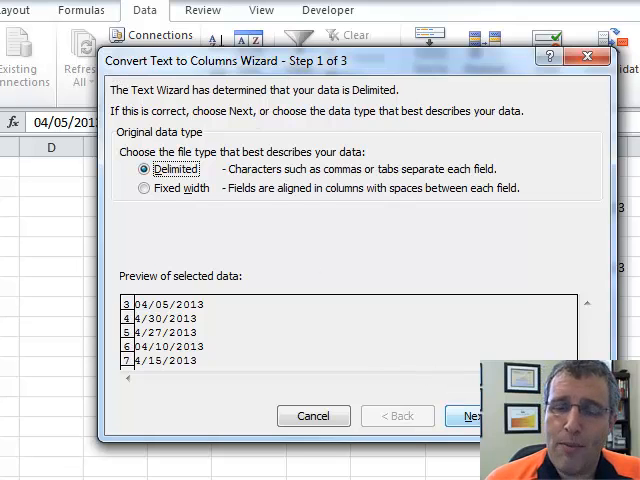
pyautogui.click(470, 416)
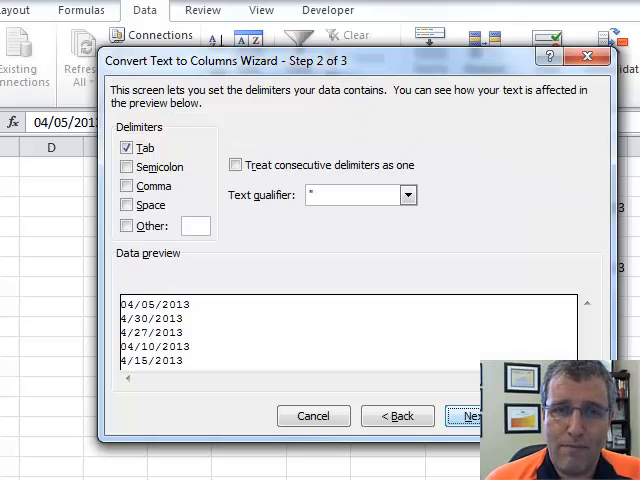
pyautogui.click(469, 415)
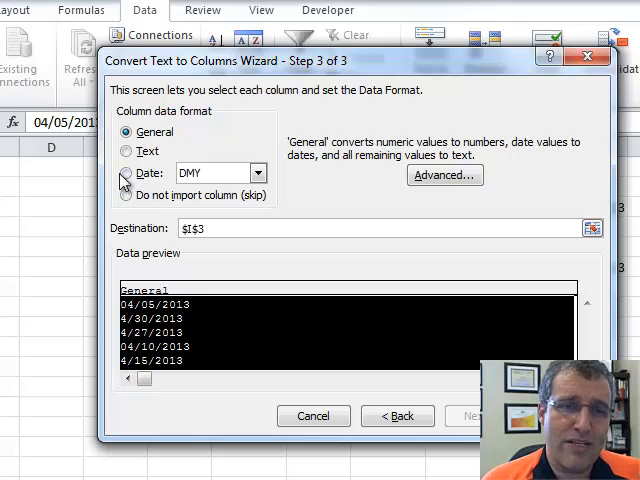
pyautogui.click(127, 172)
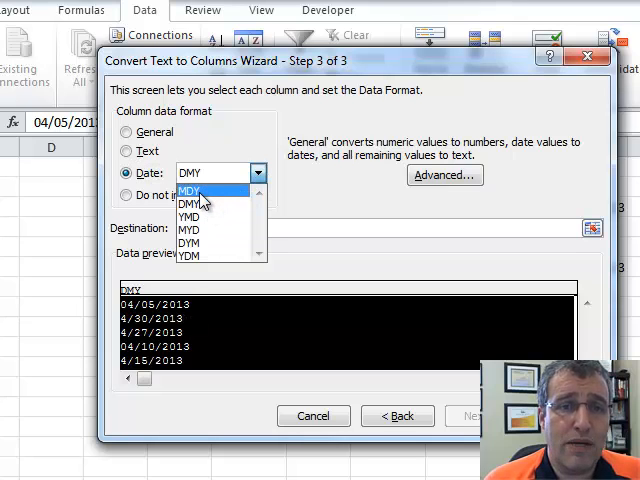
pyautogui.click(186, 191)
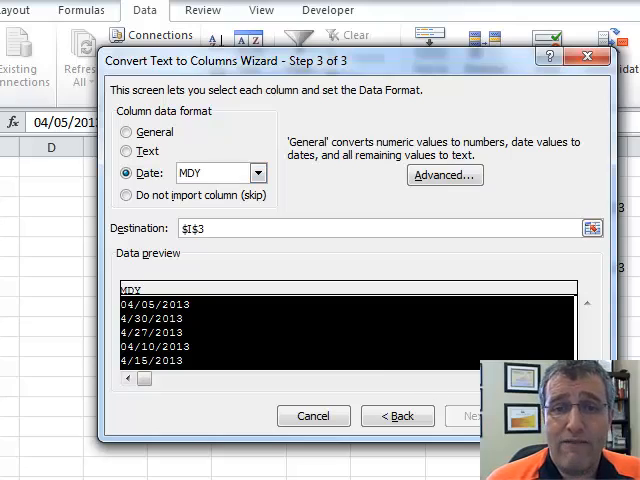
pyautogui.click(470, 415)
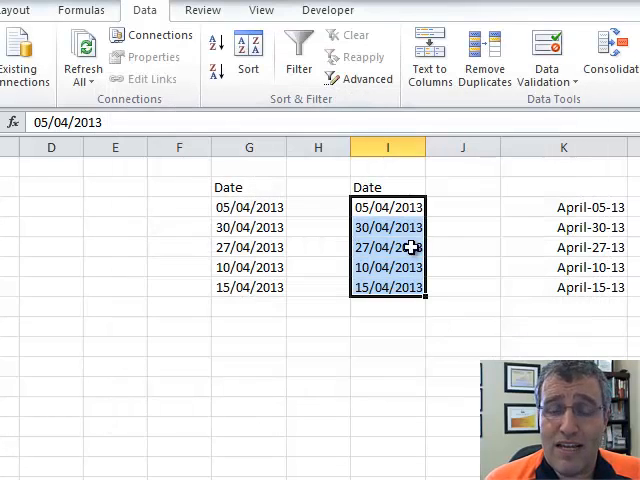